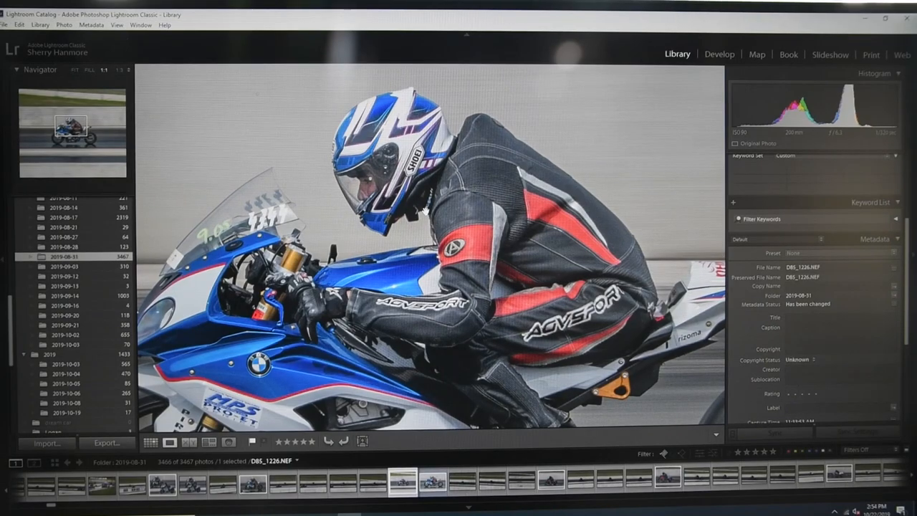
- View the whole motorbike shot, then take the coffee-cup and phone photo into editing
{"action": "left_click", "coordinate": [74, 72]}
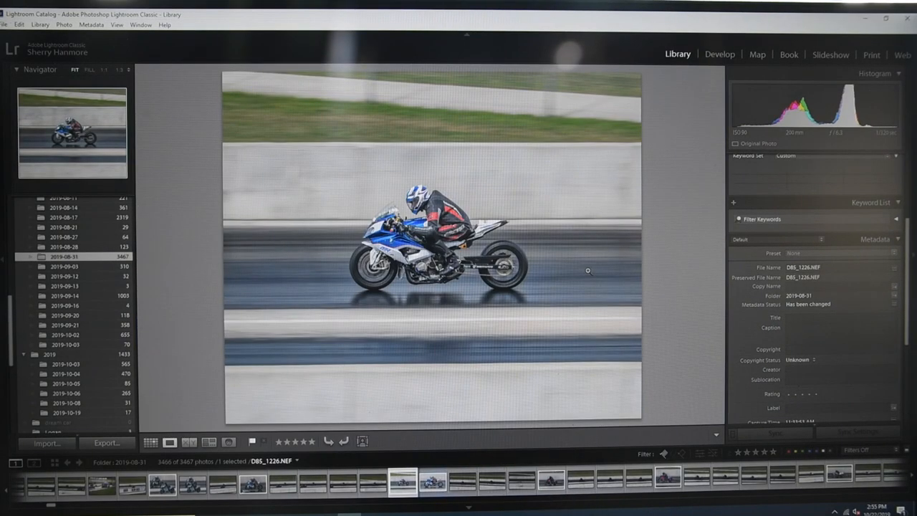
{"action": "left_click", "coordinate": [720, 54]}
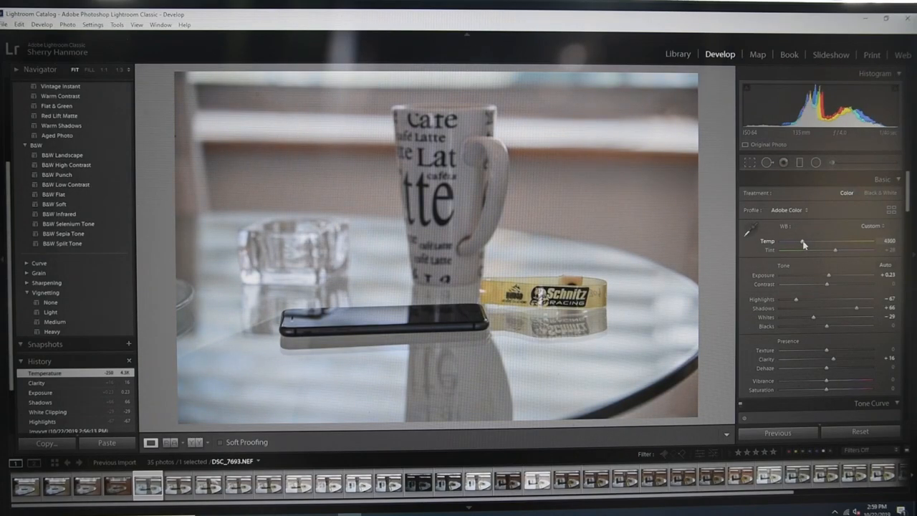
{"action": "left_click", "coordinate": [748, 163]}
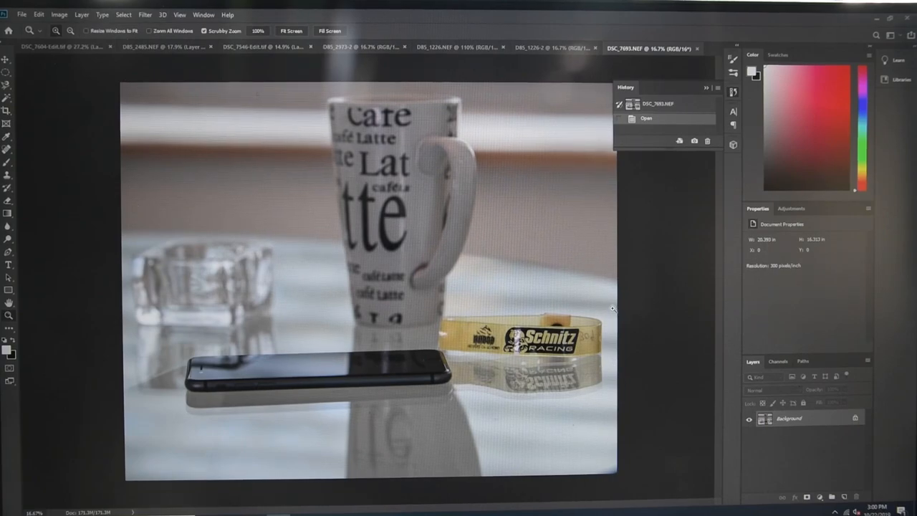
- Copy the motorbike photo into the phone image as a lowered-opacity layer scaled over the phone
{"action": "left_click", "coordinate": [547, 47]}
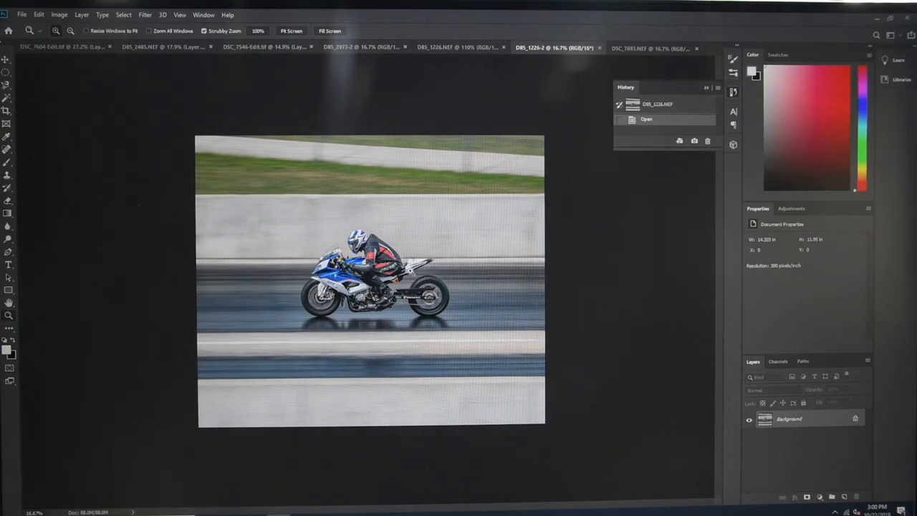
{"action": "left_click", "coordinate": [645, 49]}
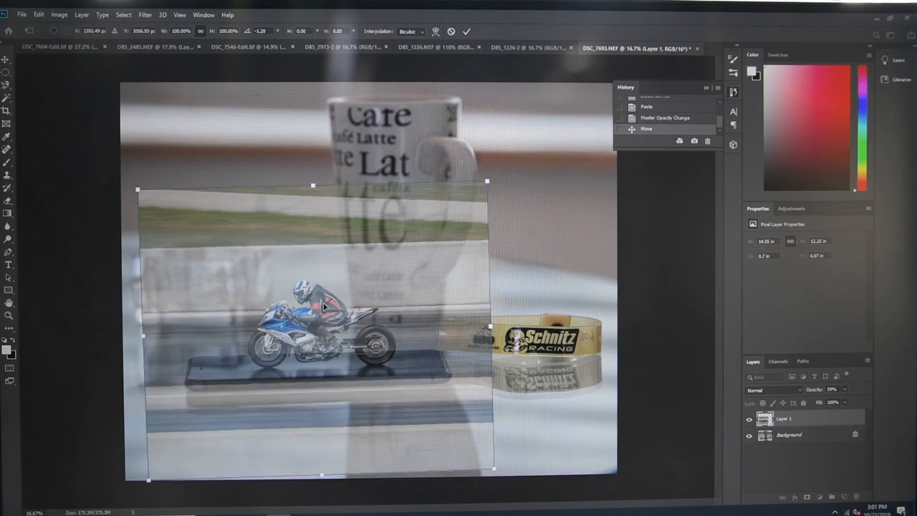
{"action": "left_click", "coordinate": [471, 30]}
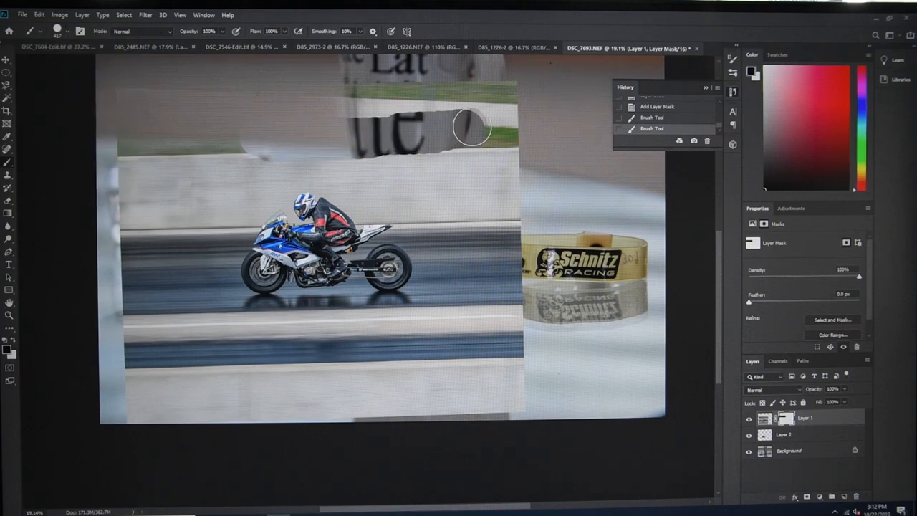
- Paint black on the layer mask to hide the racetrack around the bike
{"action": "left_click_drag", "start_coordinate": [473, 129], "coordinate": [559, 200]}
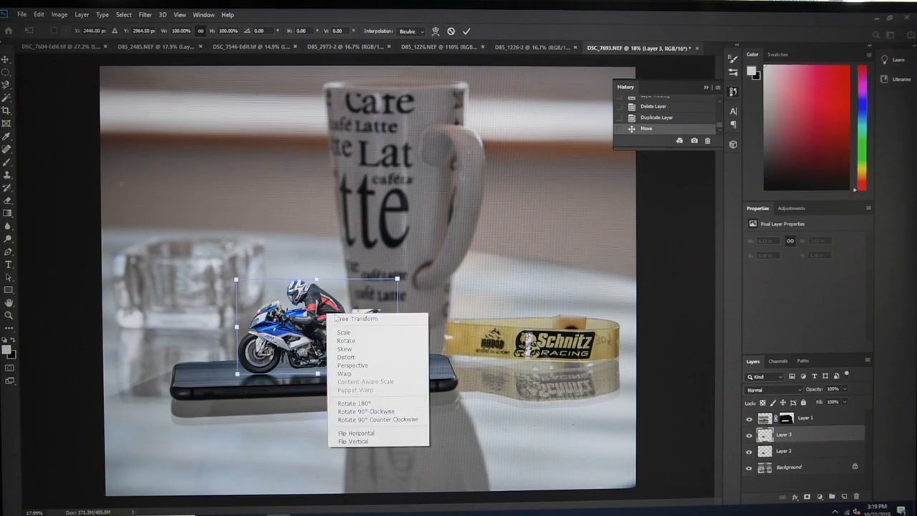
- Flip the duplicated bike vertically as a reflection and brush its mask to blend into the glass
{"action": "left_click", "coordinate": [356, 443]}
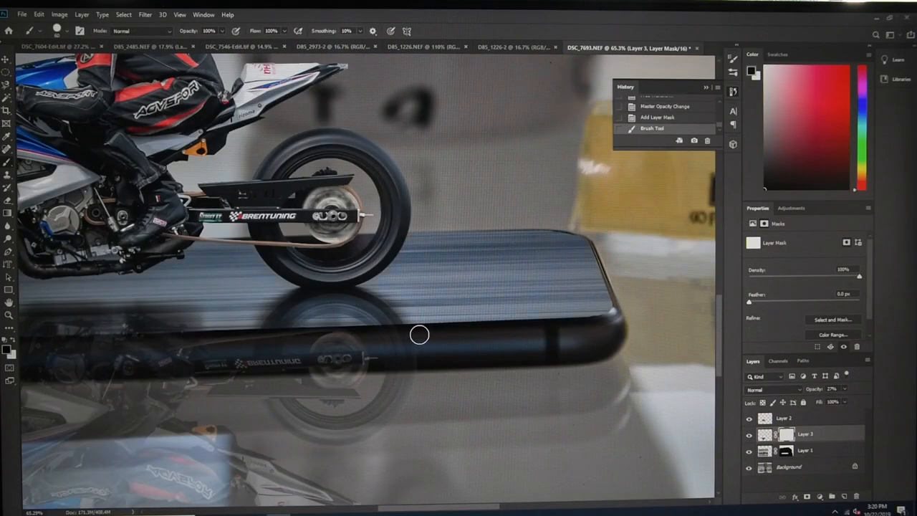
{"action": "left_click_drag", "start_coordinate": [418, 333], "coordinate": [507, 347]}
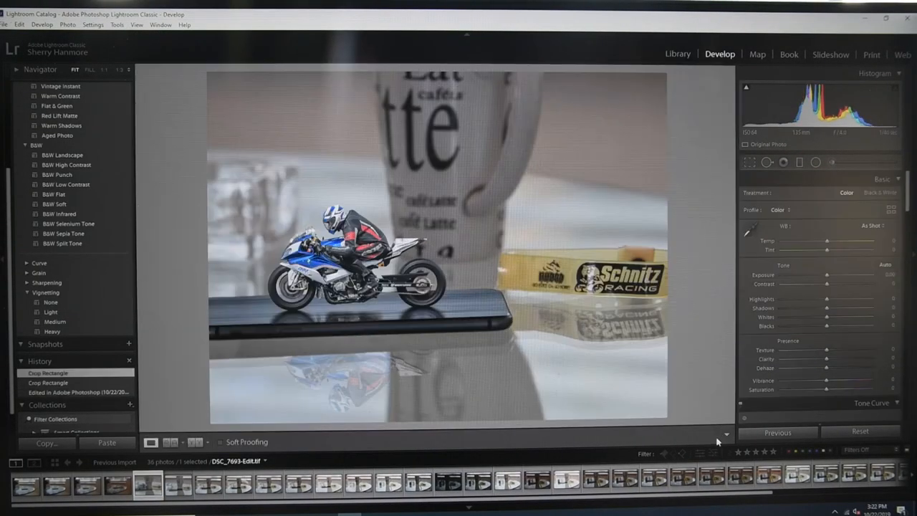
{"action": "mouse_move", "coordinate": [706, 344]}
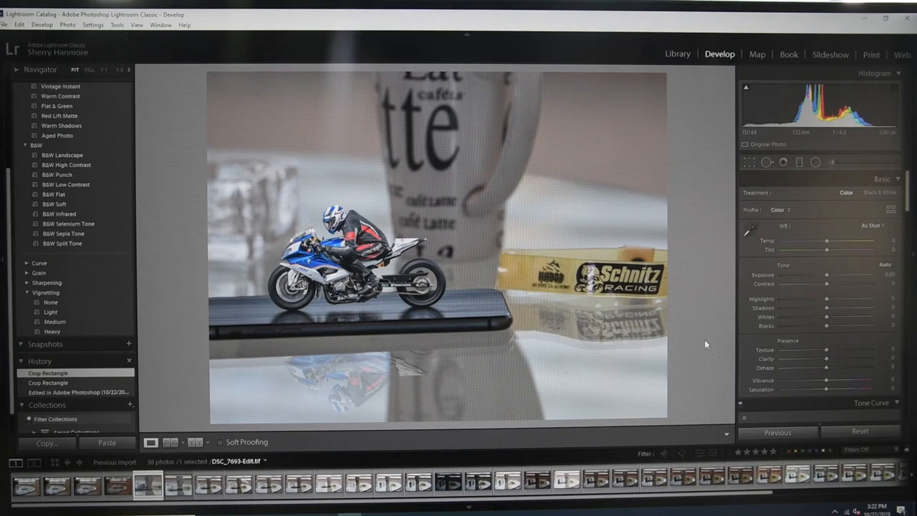